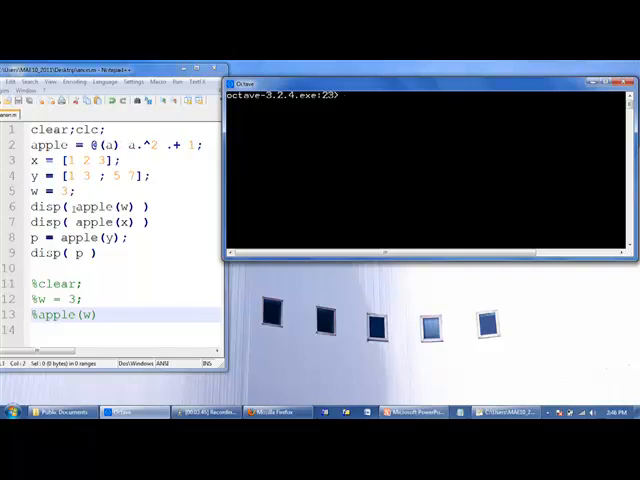
# Step: Select apple(w) in the script, then run the anon script at the Octave prompt
pyautogui.doubleClick(96, 206)
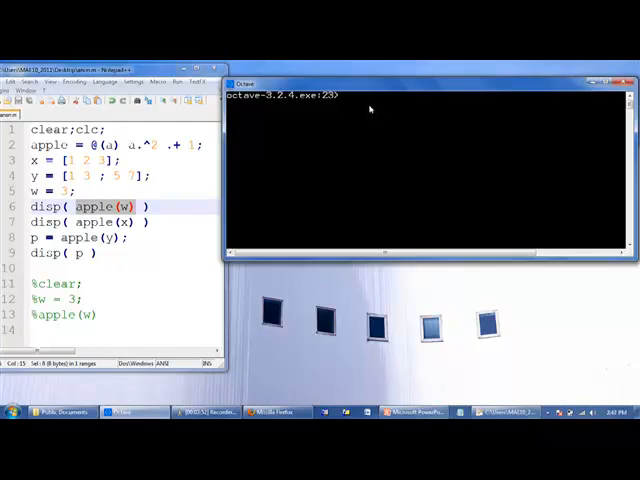
pyautogui.write('anon')
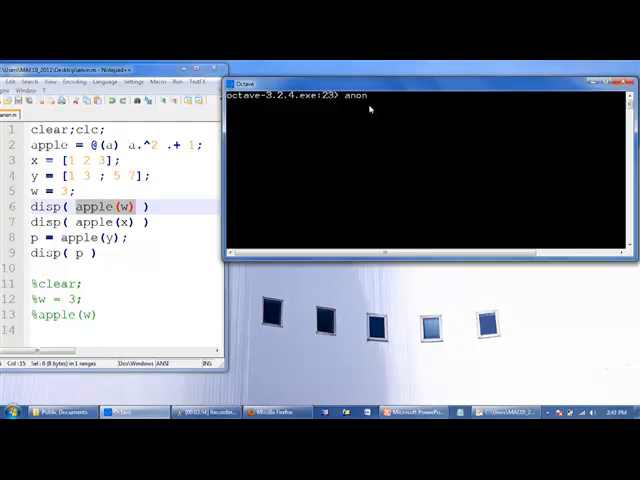
pyautogui.press('Return')
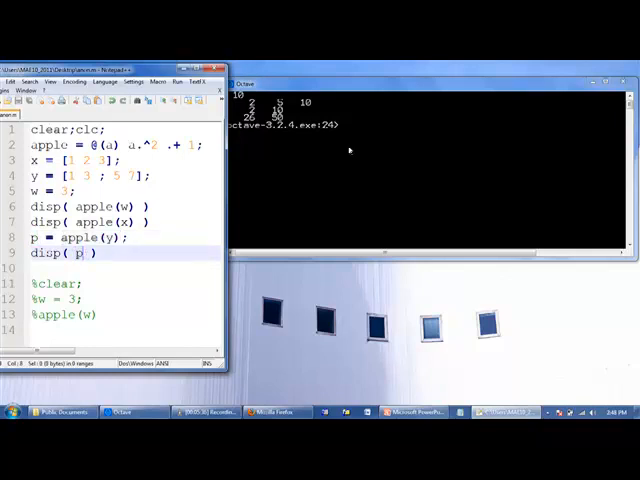
# Step: Evaluate apple(6) at the prompt, then list the workspace variables with whos
pyautogui.write('apple(')
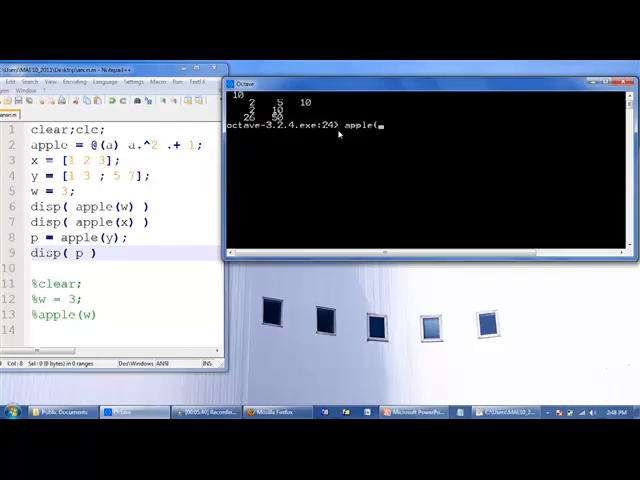
pyautogui.write('6)')
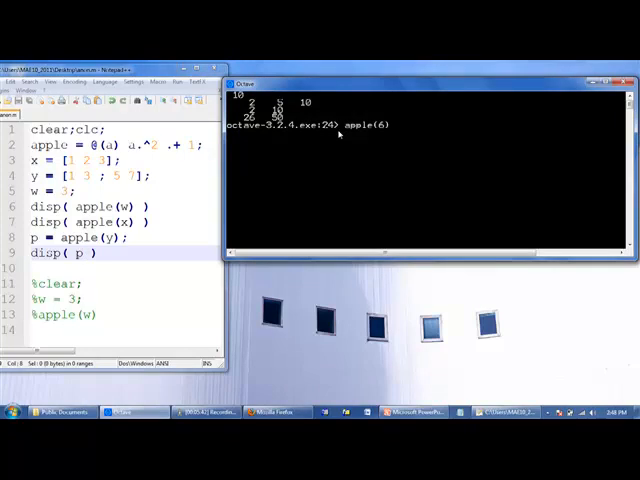
pyautogui.press('Return')
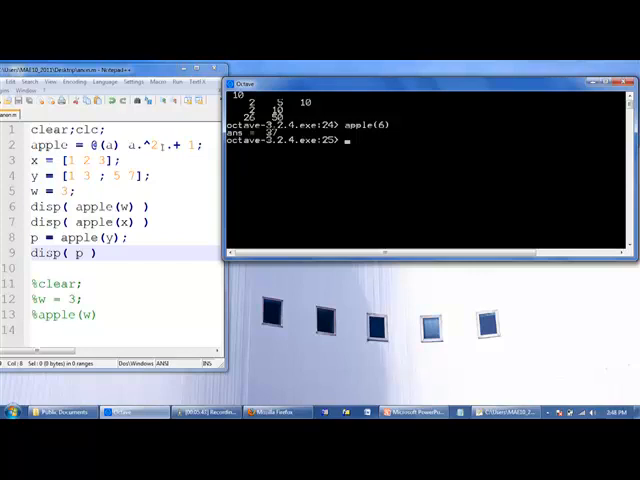
pyautogui.write('whos')
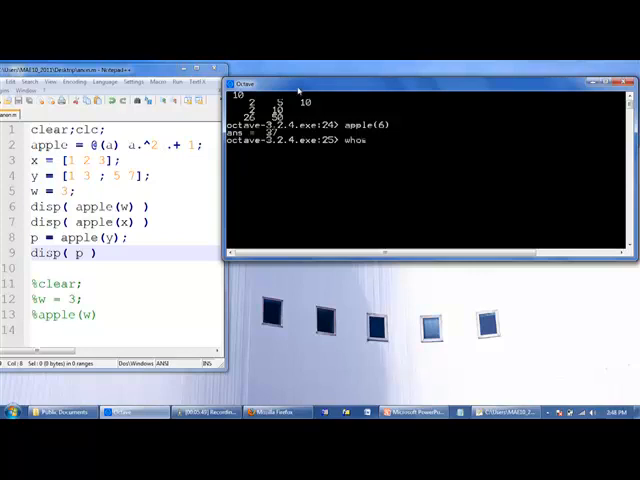
pyautogui.press('Return')
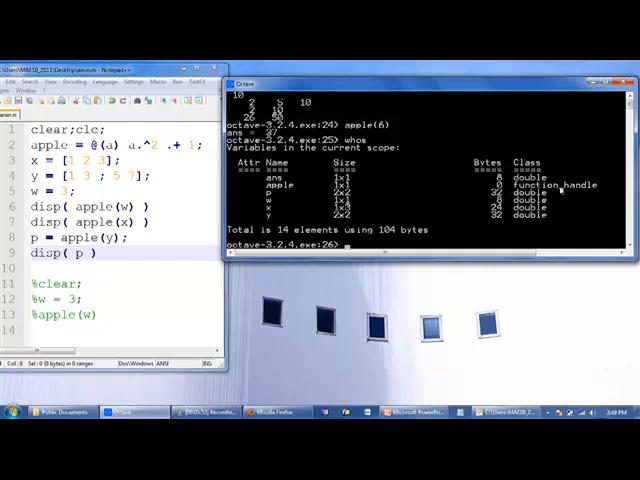
pyautogui.moveTo(576, 190)
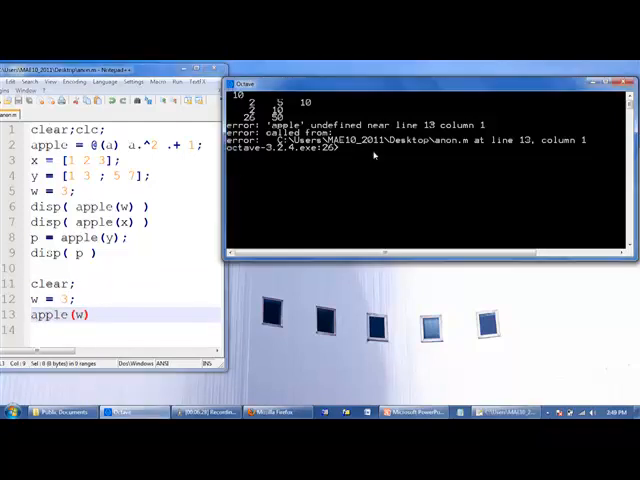
# Step: List the variables left after the script's clear, showing only w remains
pyautogui.write('whos')
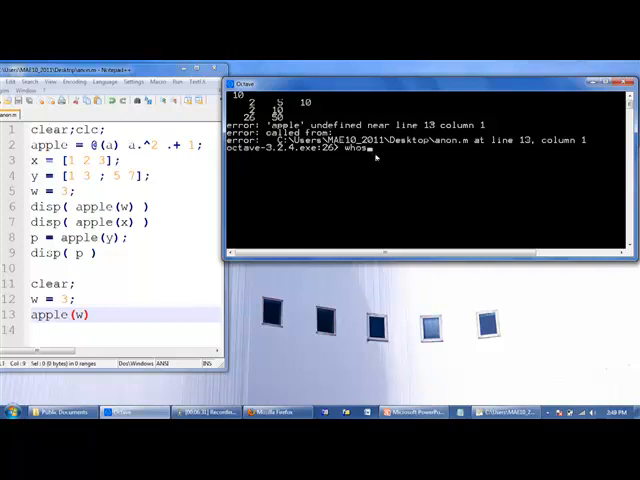
pyautogui.press('Return')
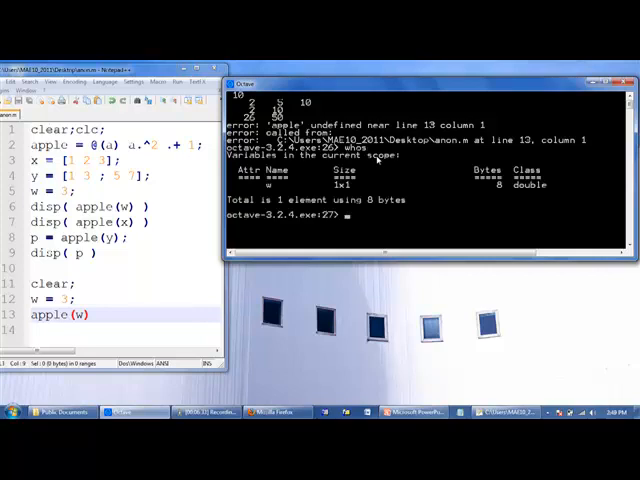